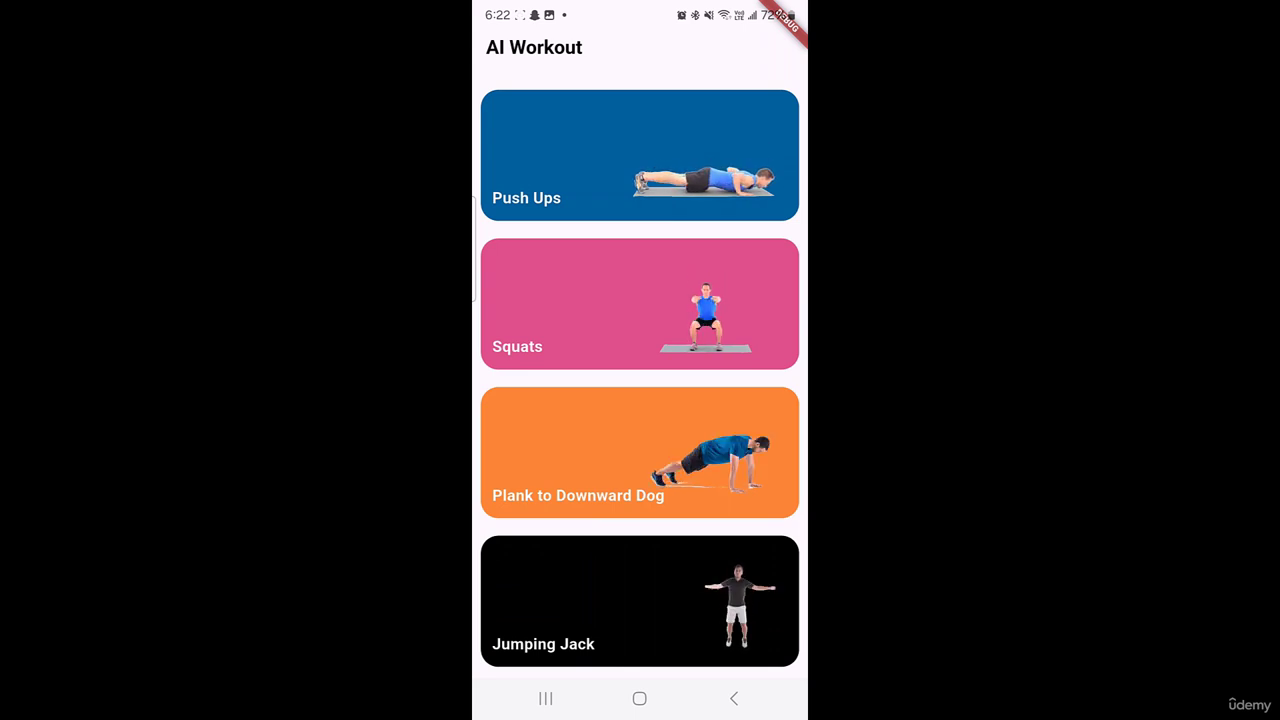
- Start the Jumping Jack exercise so the camera tracks the body pose and counts reps
click(640, 156)
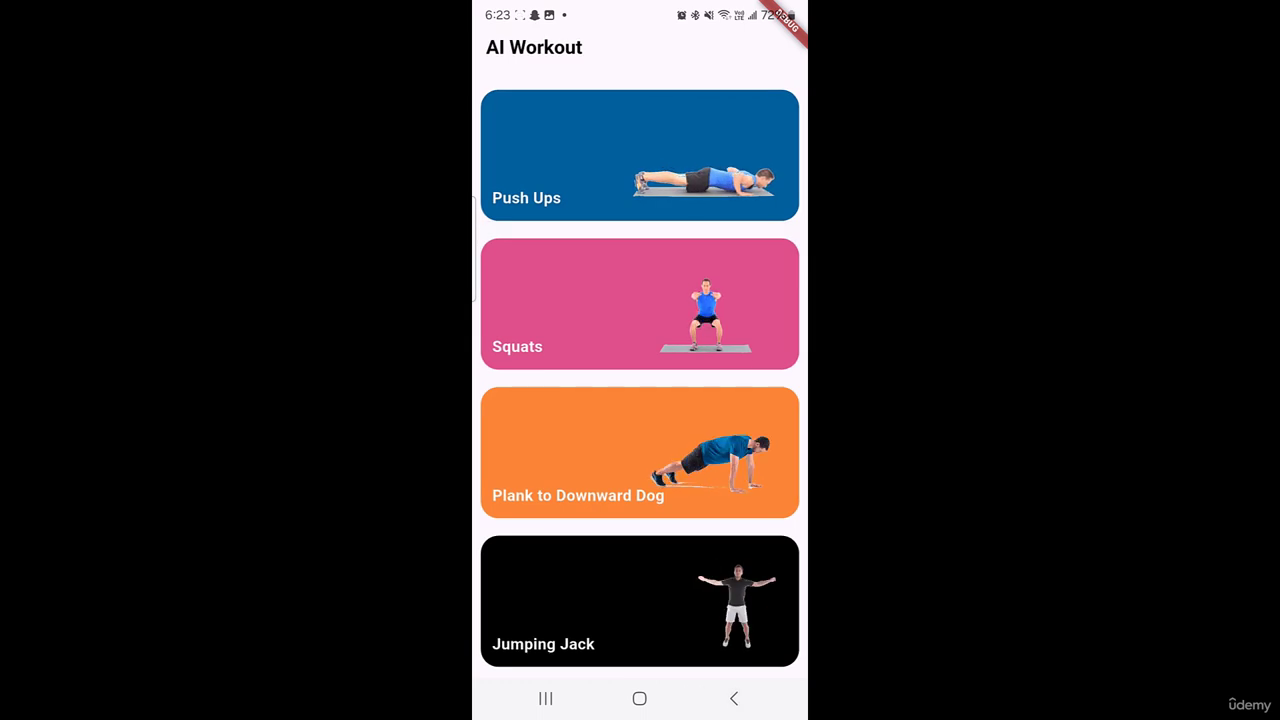
click(640, 452)
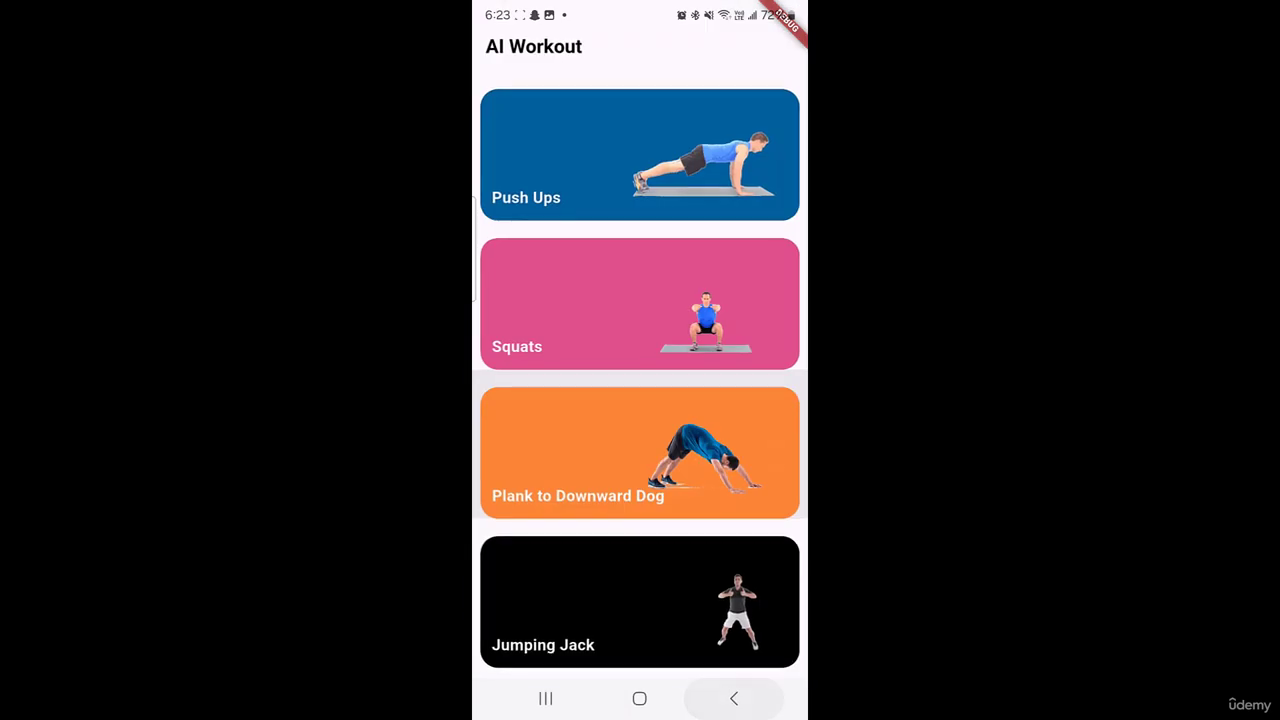
click(640, 600)
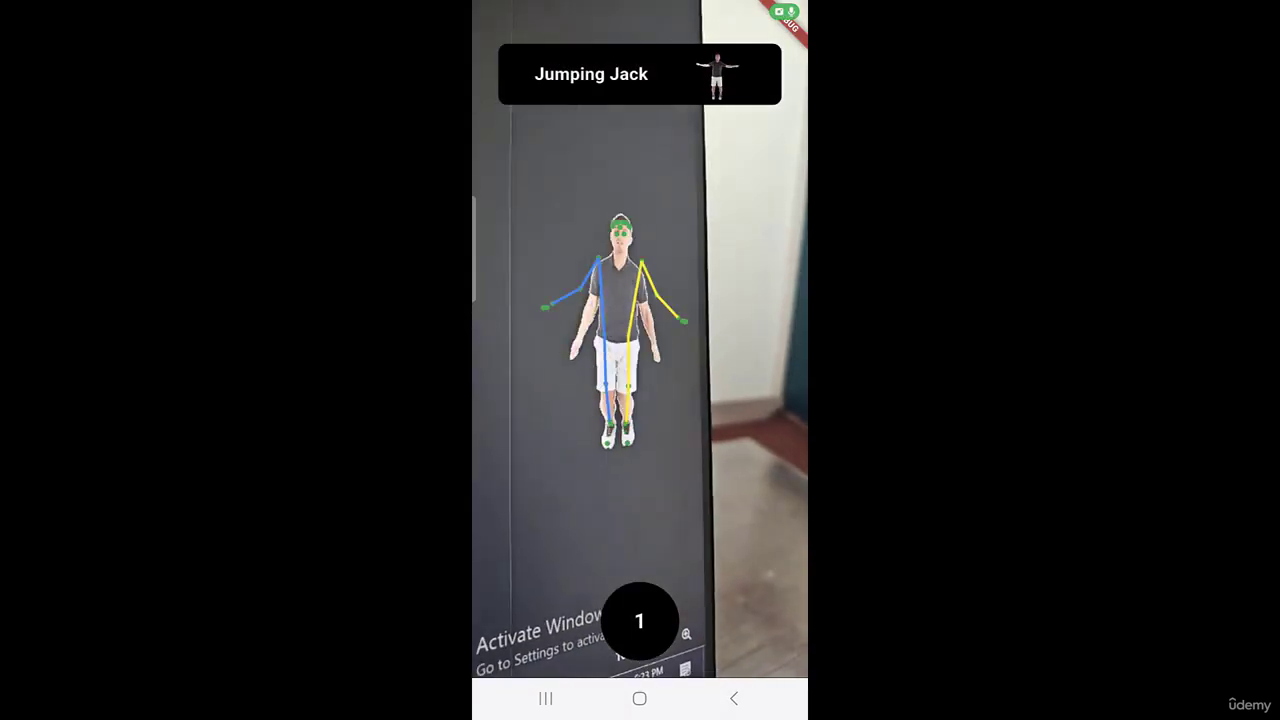